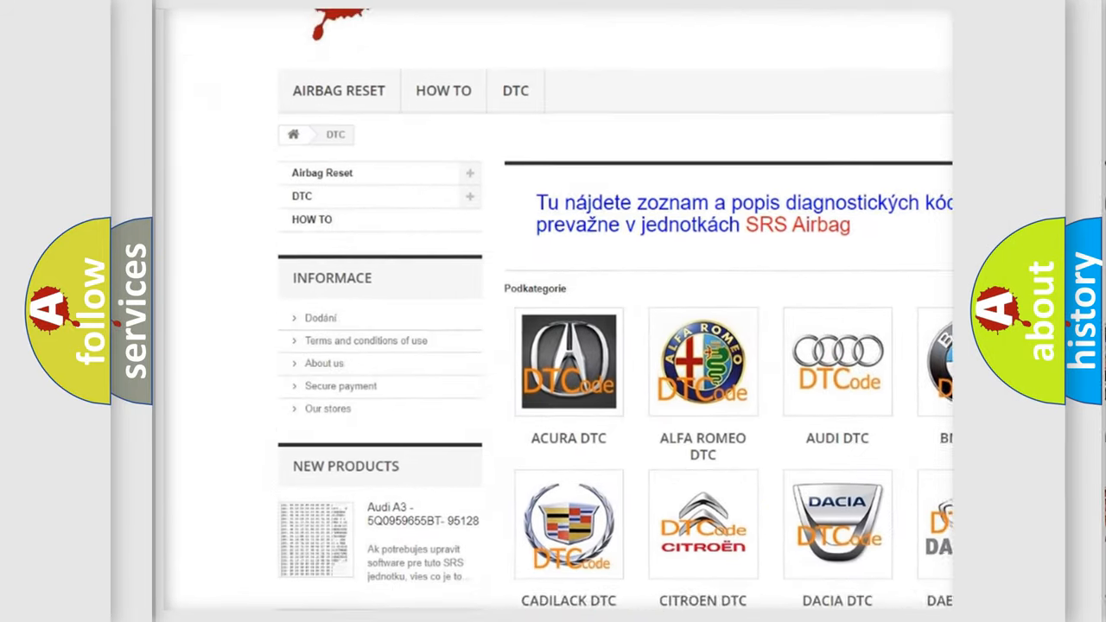
scroll(down, 3)
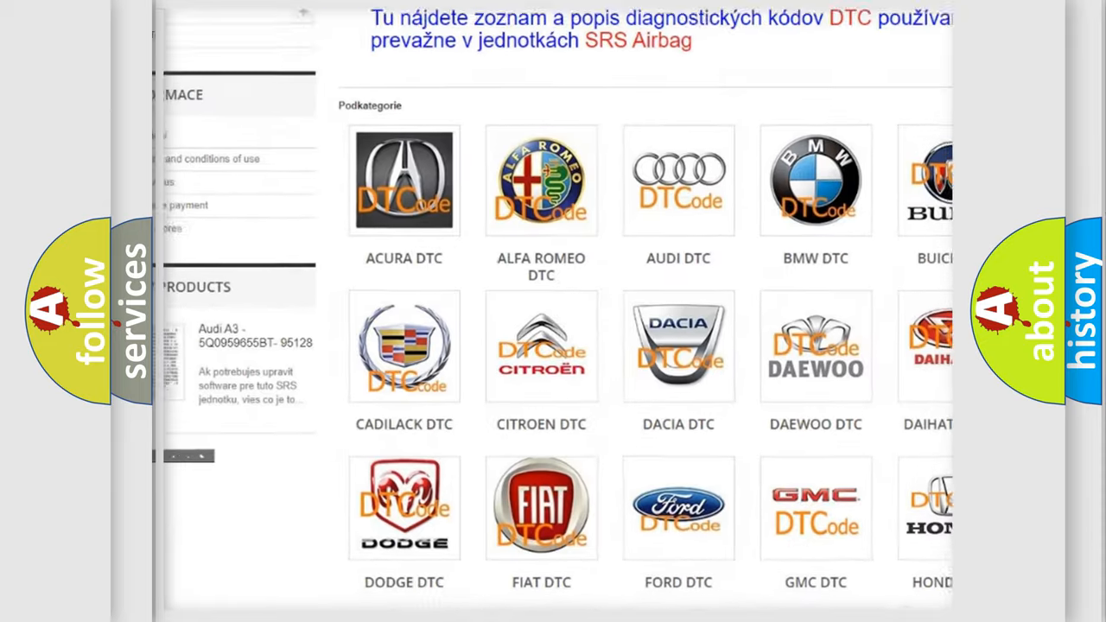
scroll(down, 3)
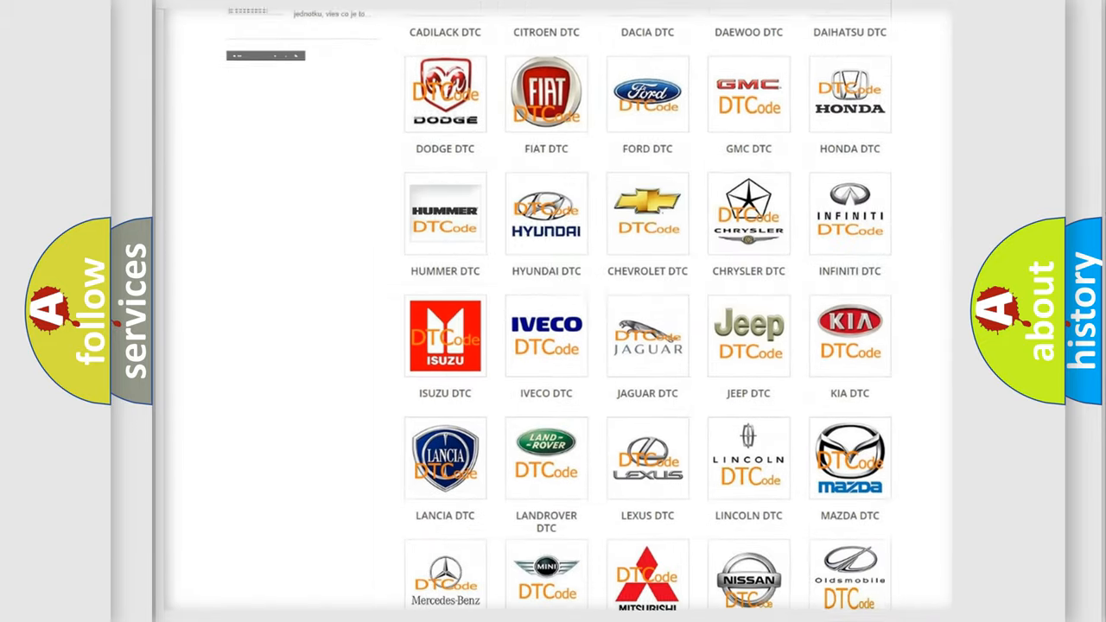
scroll(down, 3)
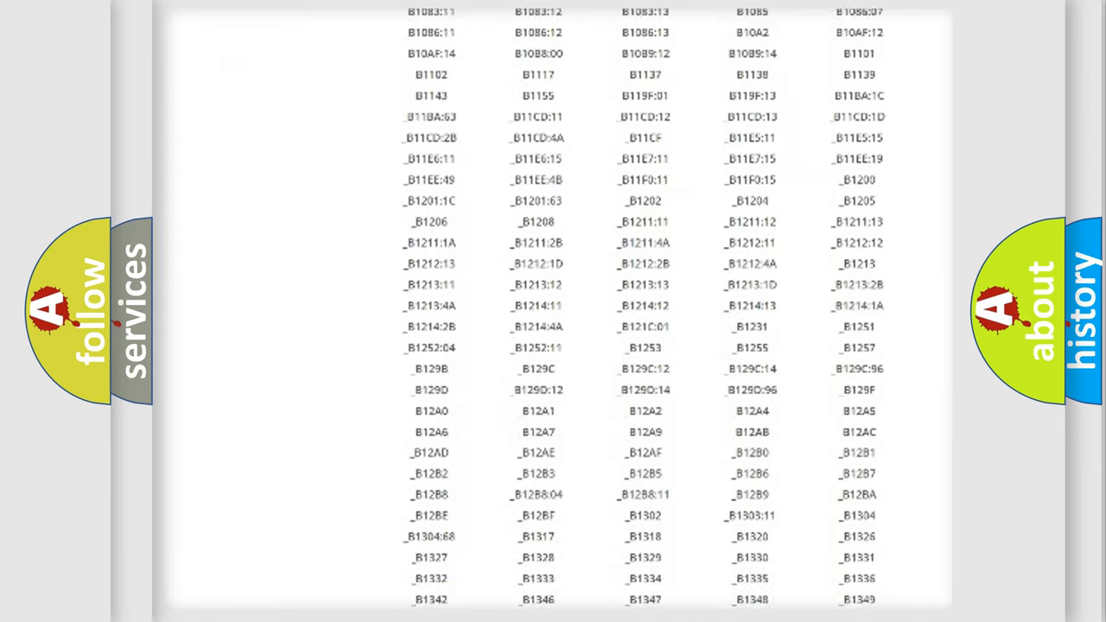
scroll(down, 3)
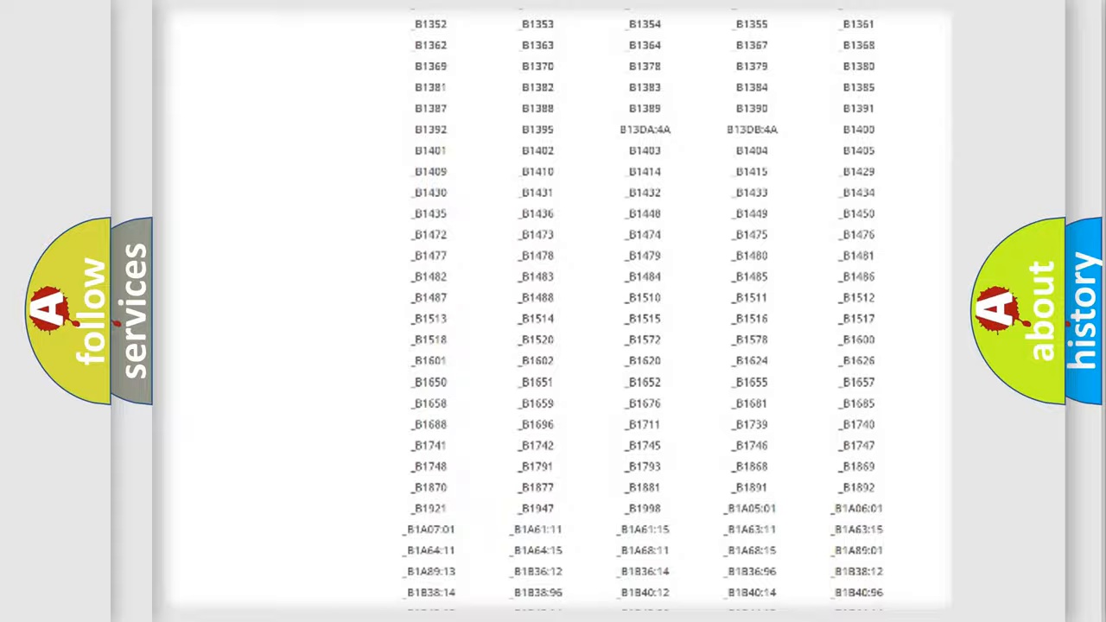